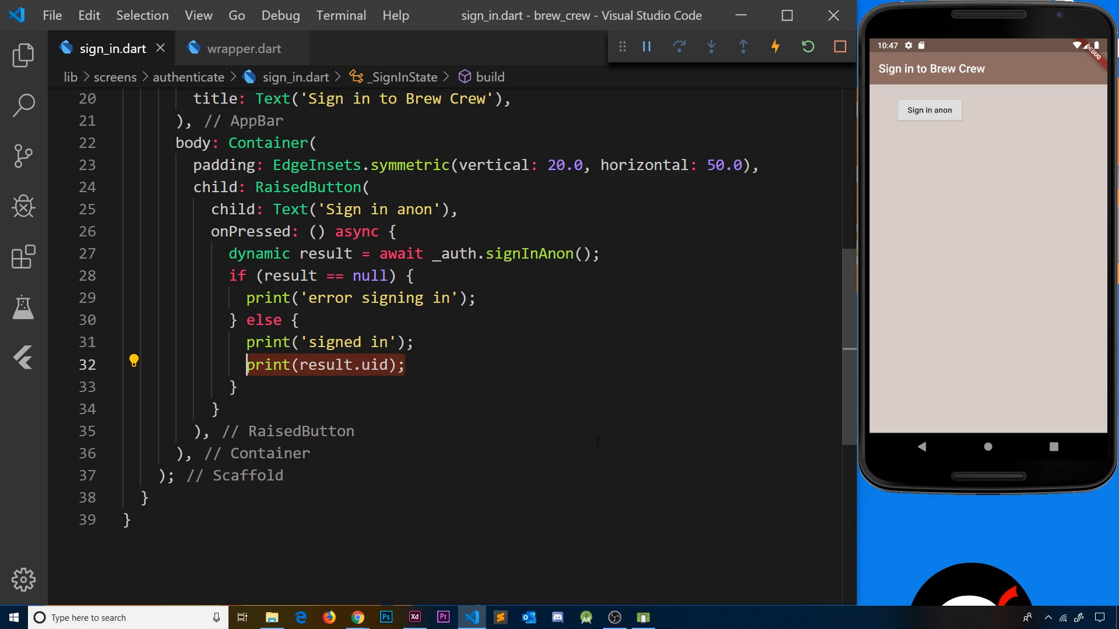
Step: Switch to wrapper.dart, whose build method returns the Authenticate widget
left_click(245, 48)
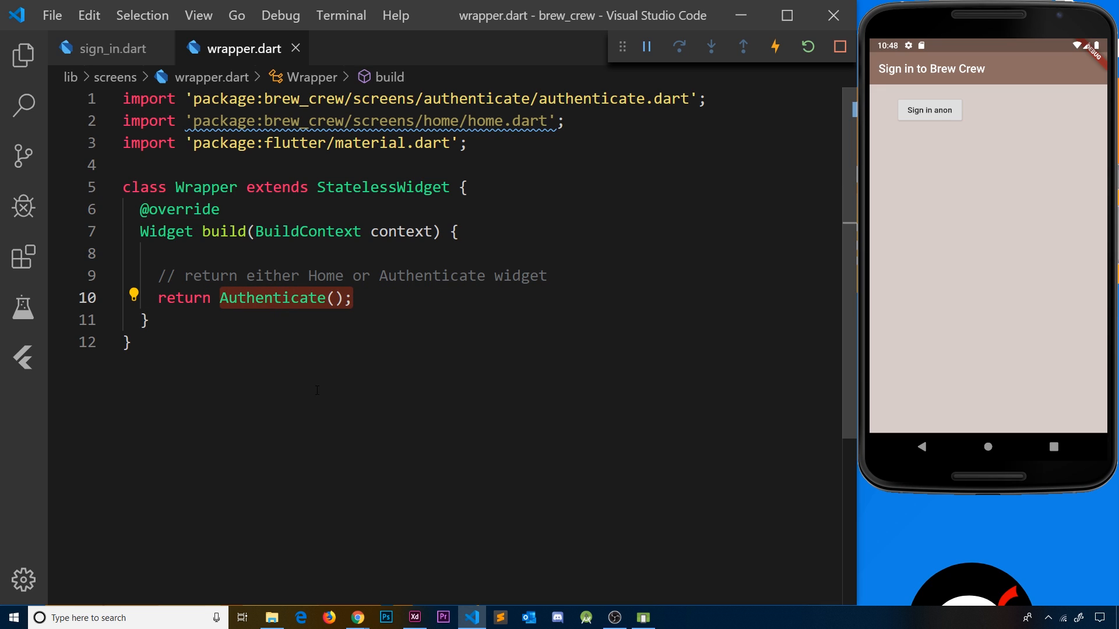
mouse_move(434, 297)
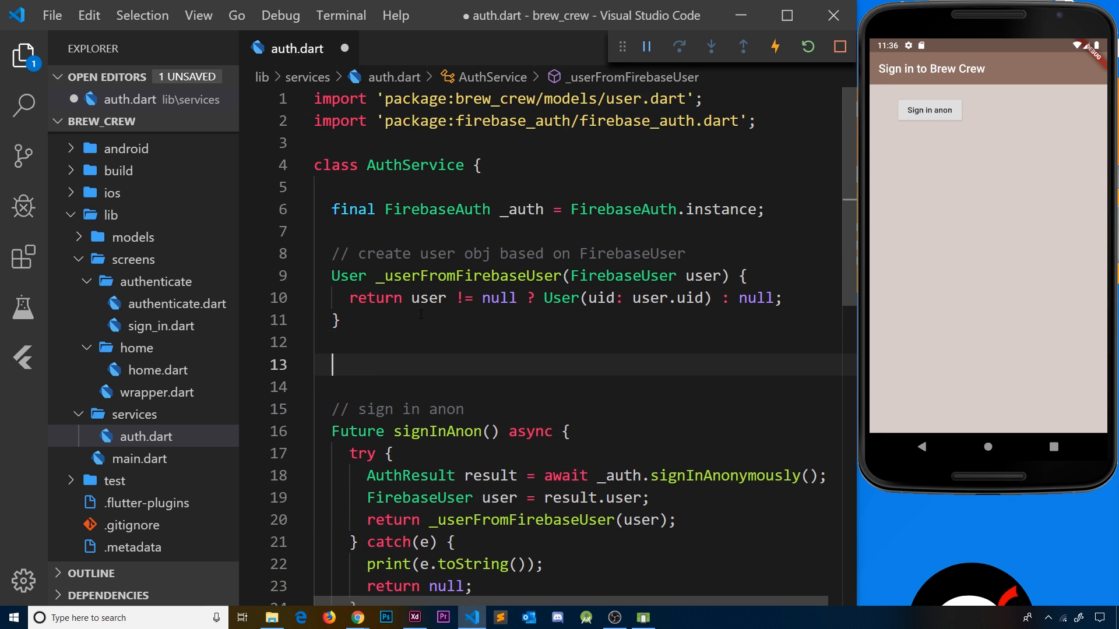
Step: Add the comment '// auth change user stream' in AuthService
type("//")
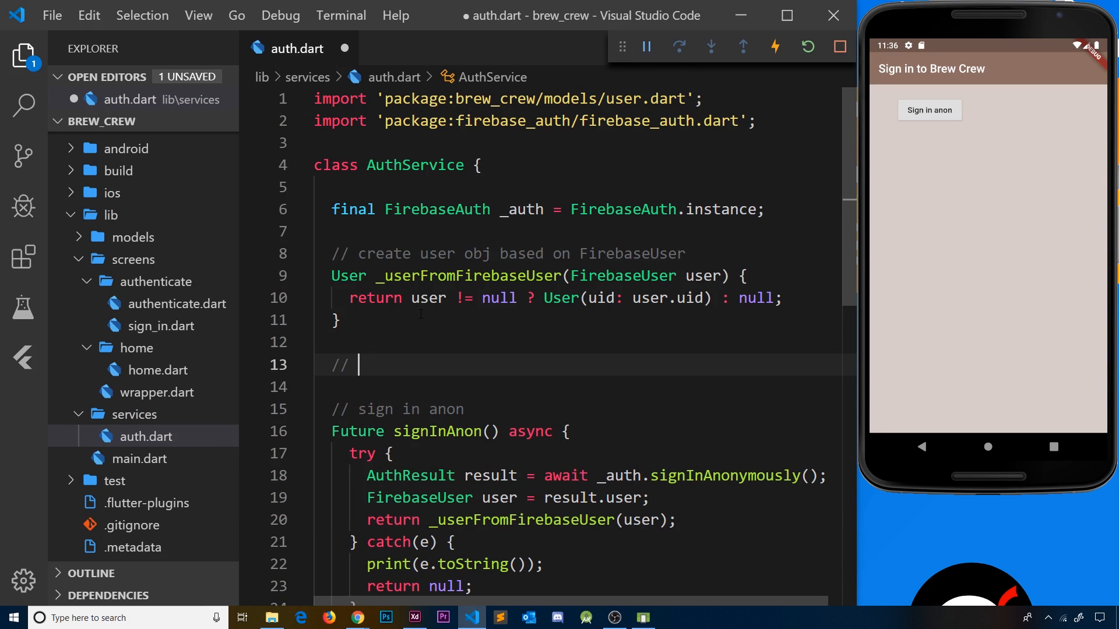
type("auth change")
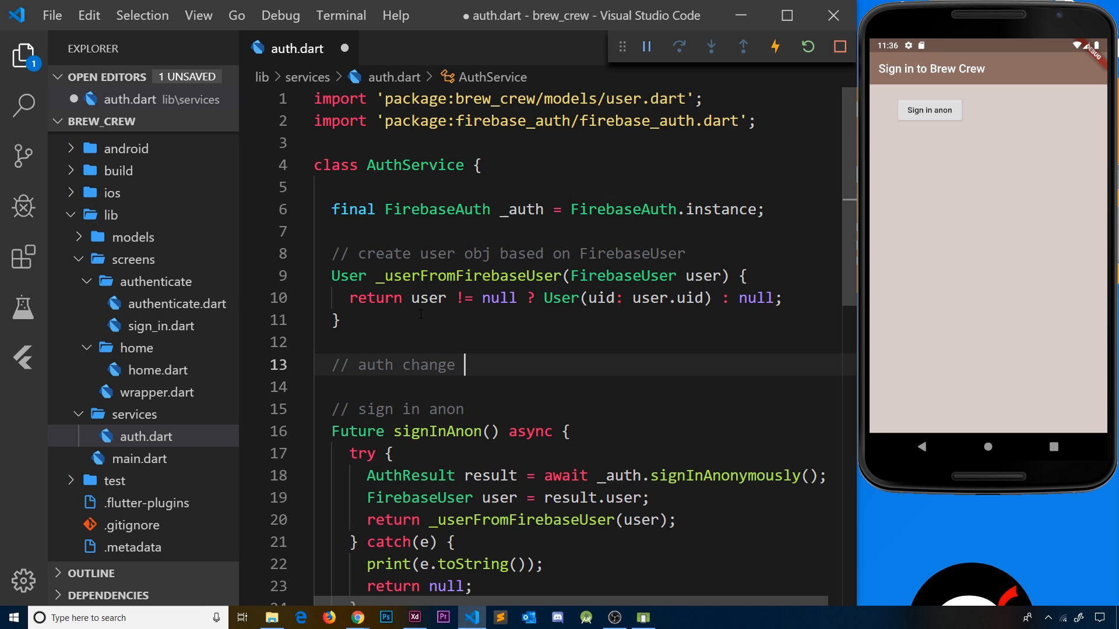
type("user stream")
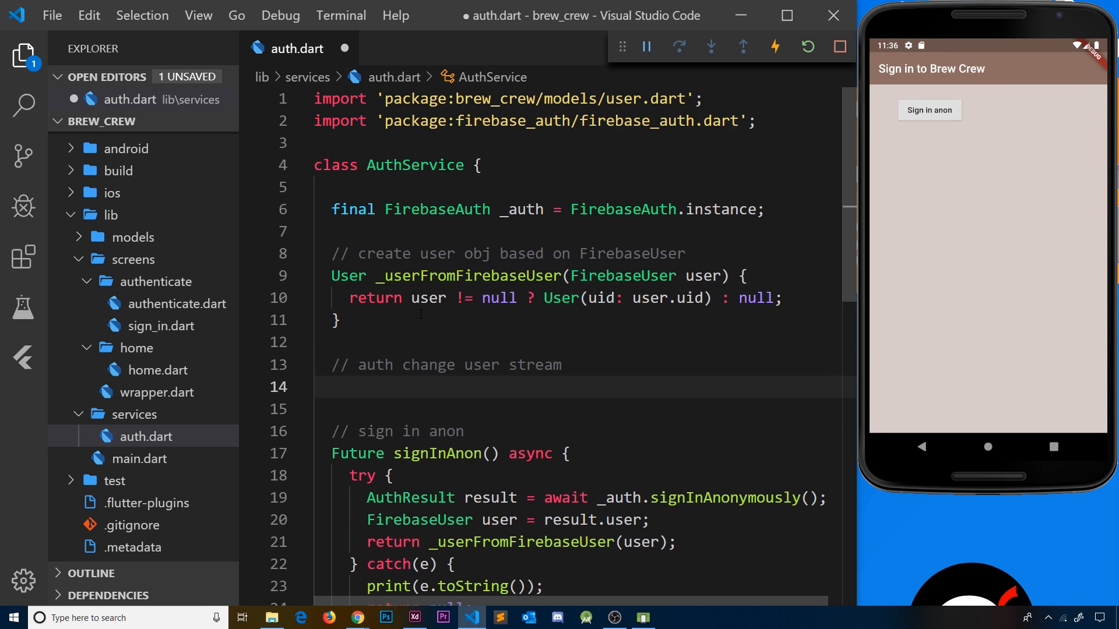
Step: Write the getter 'Stream<FirebaseUser> get user' returning _auth.onAuthStateChanged
type("Stream")
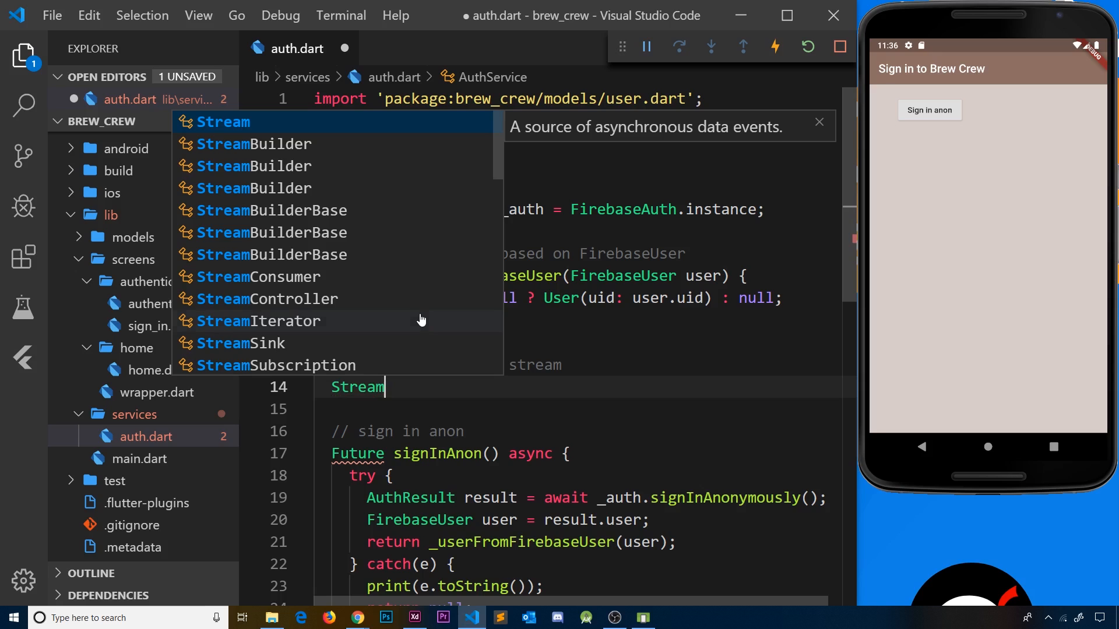
type("<")
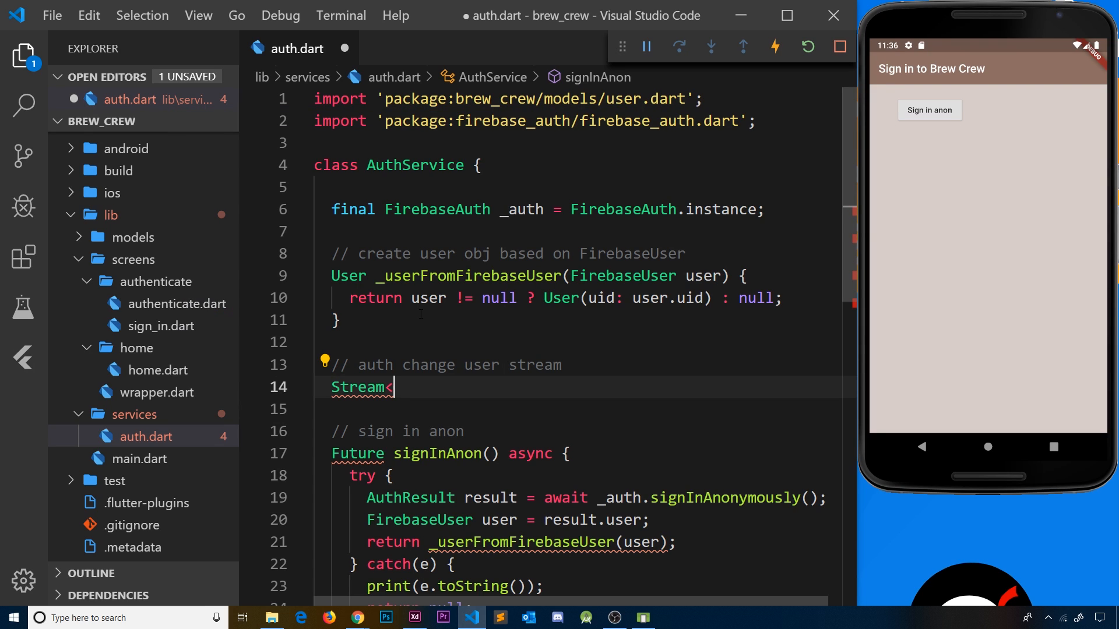
type("FirebaseUser> get")
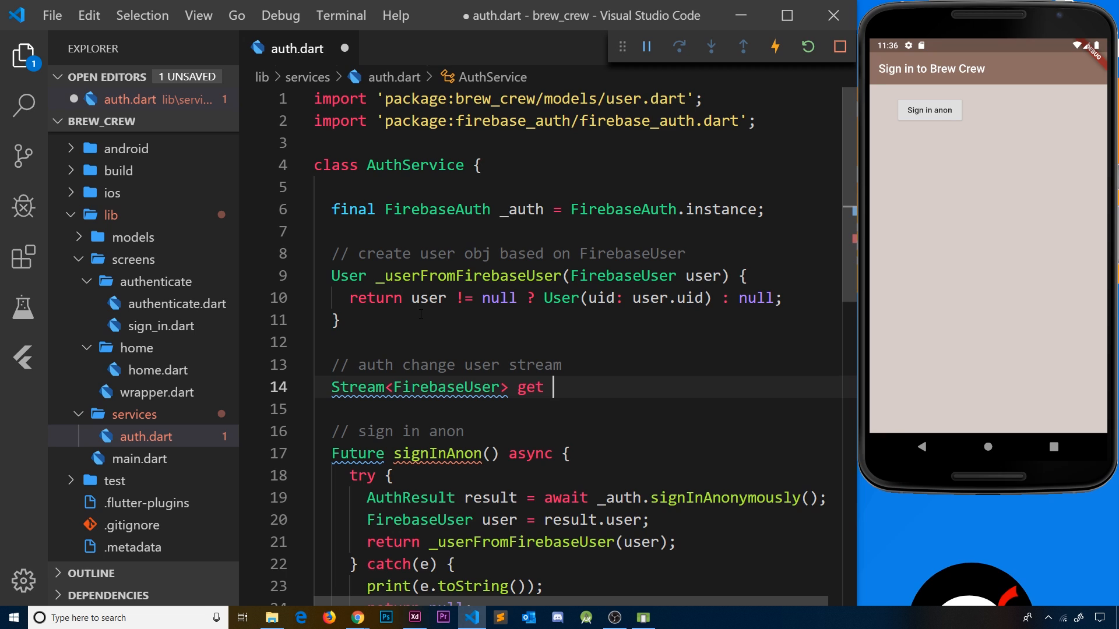
type("user {")
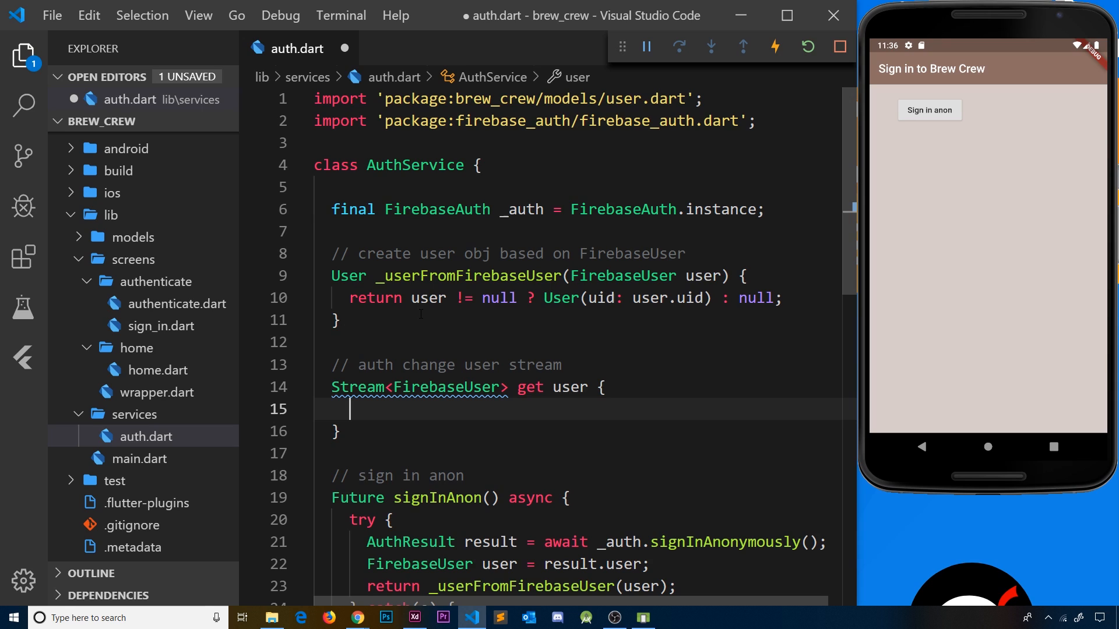
type("re")
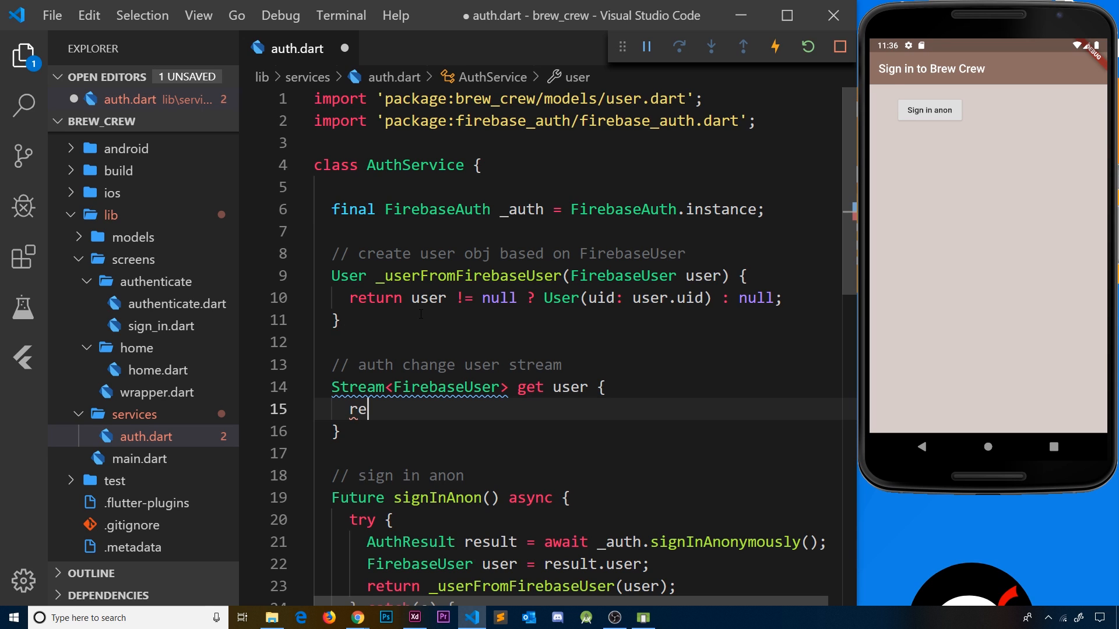
type("turn")
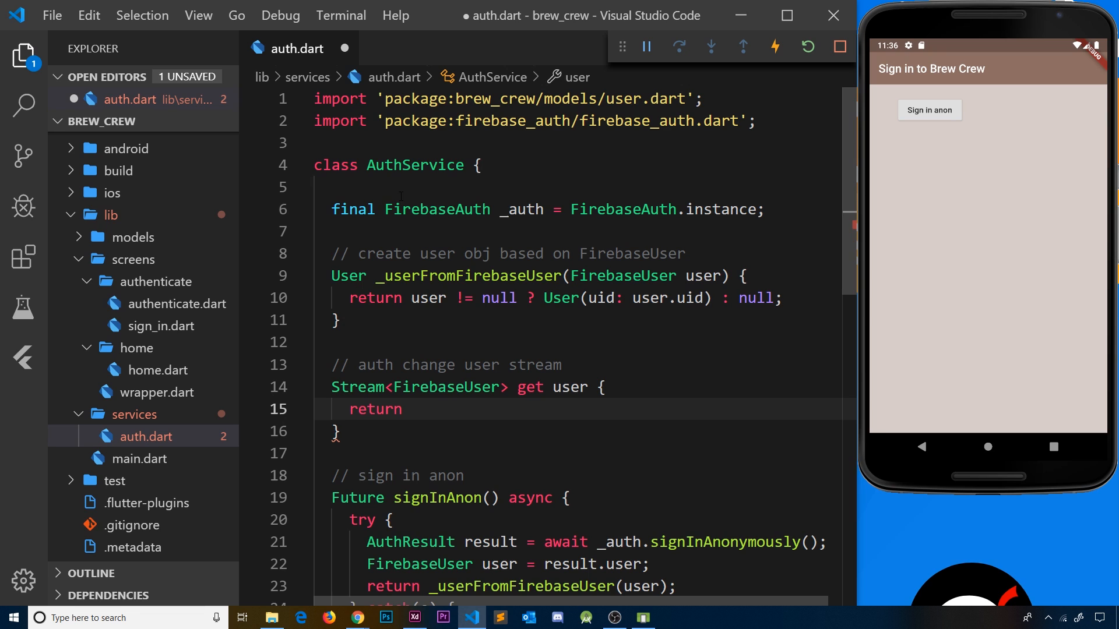
left_click(522, 208)
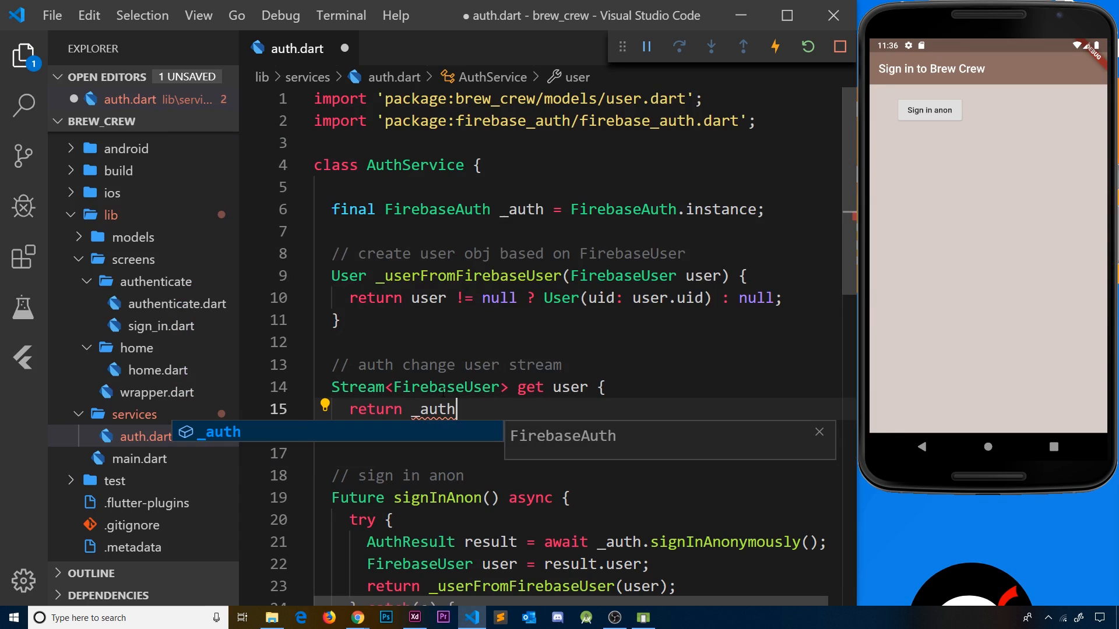
type(".on")
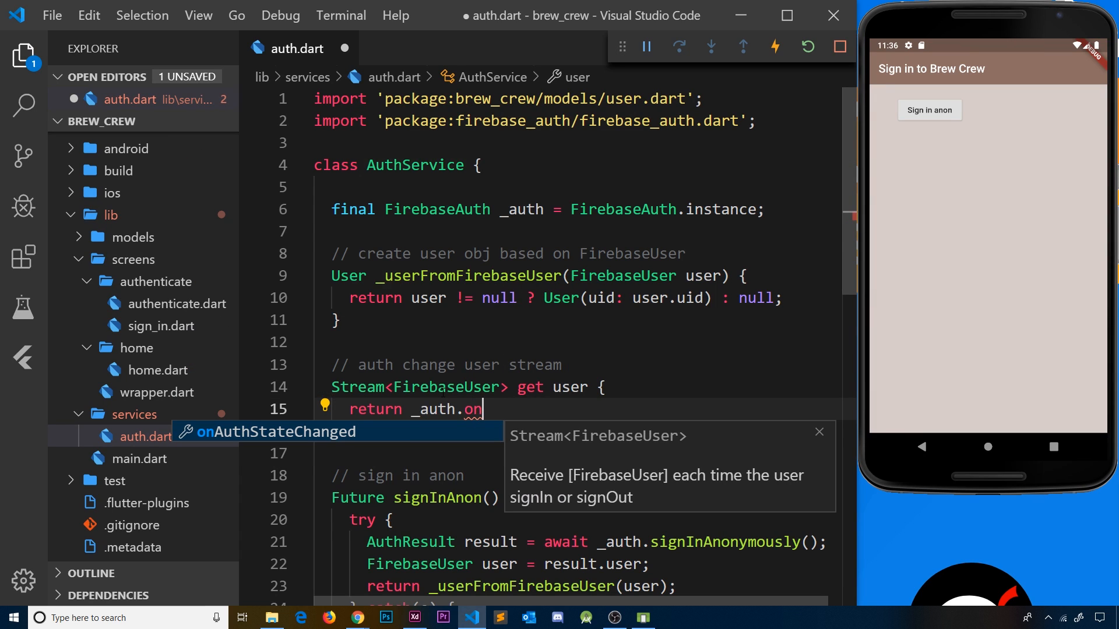
type("AuthStateChanged;")
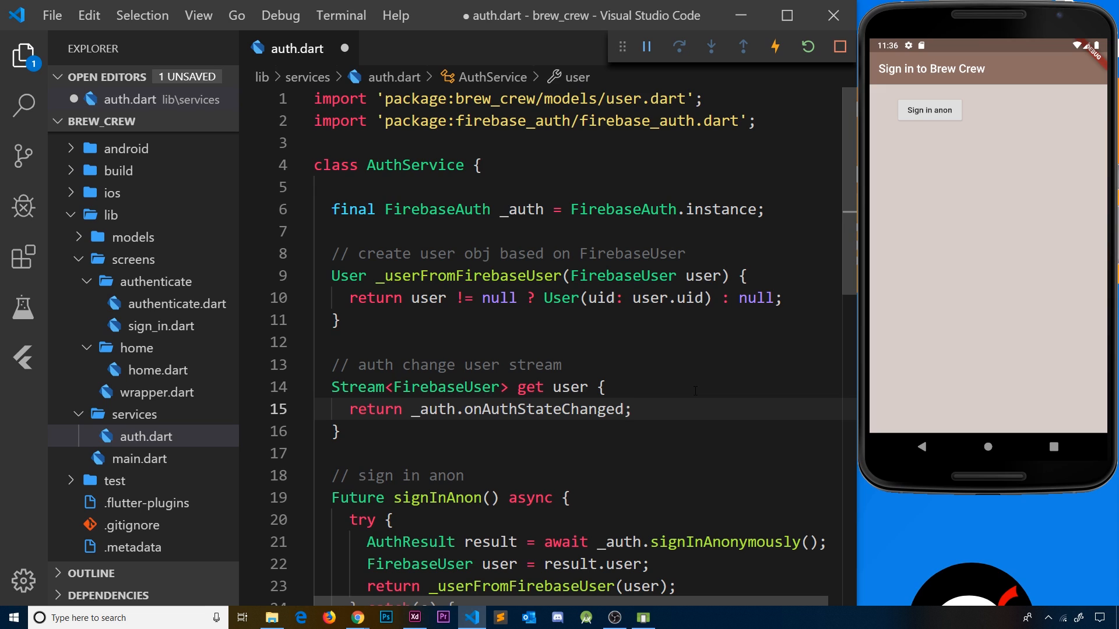
Step: Close user.dart, hide the explorer and begin a chained call with a dot under _auth.onAuthStateChanged
double_click(546, 409)
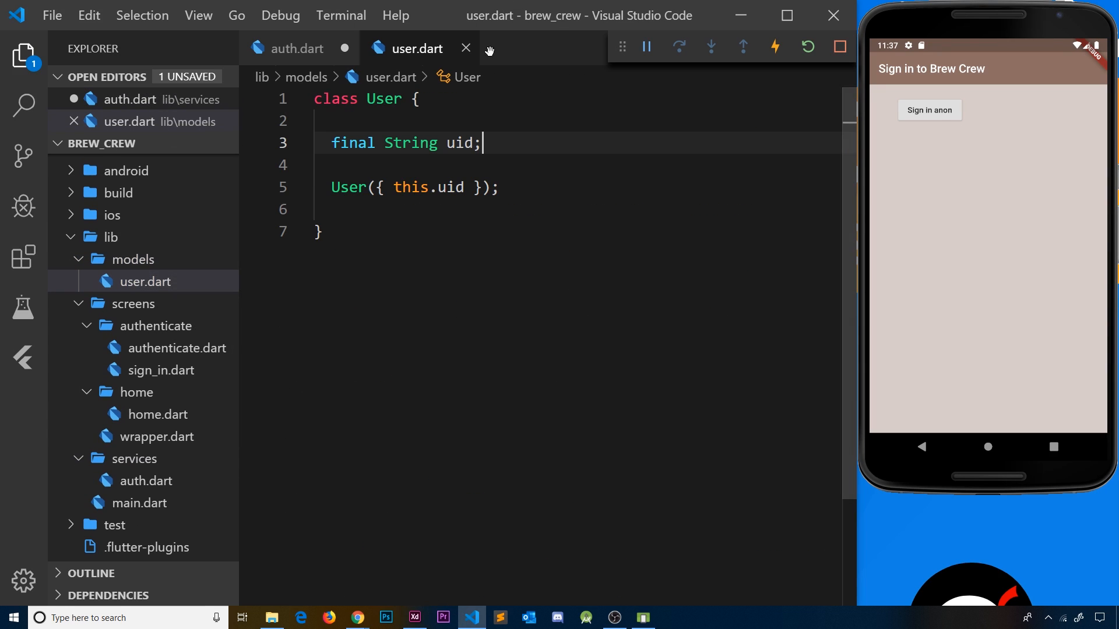
left_click(294, 47)
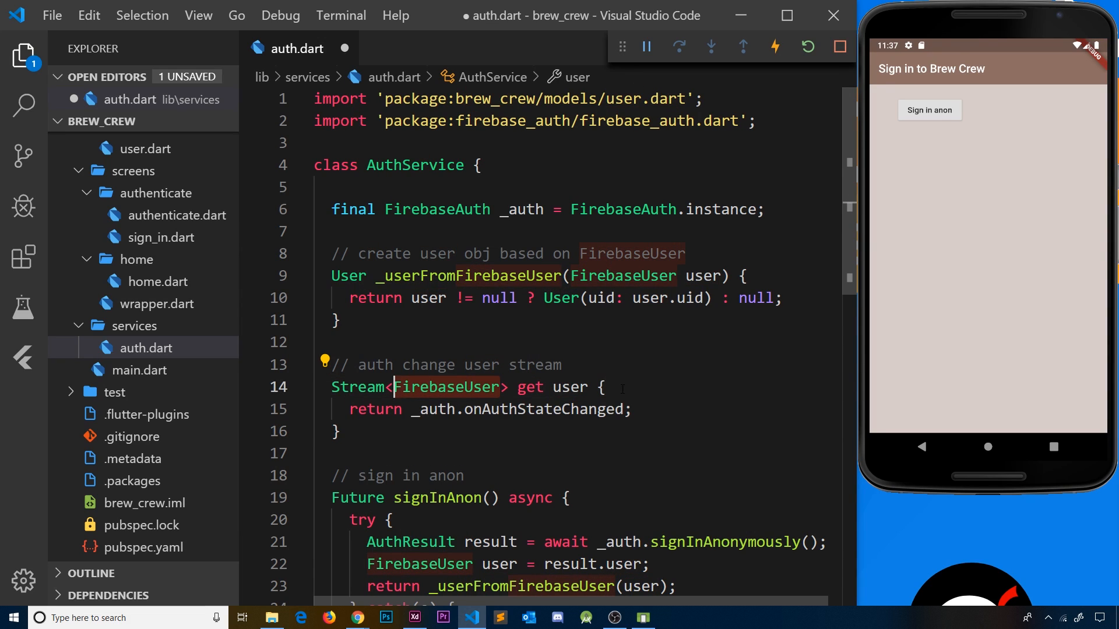
mouse_move(958, 385)
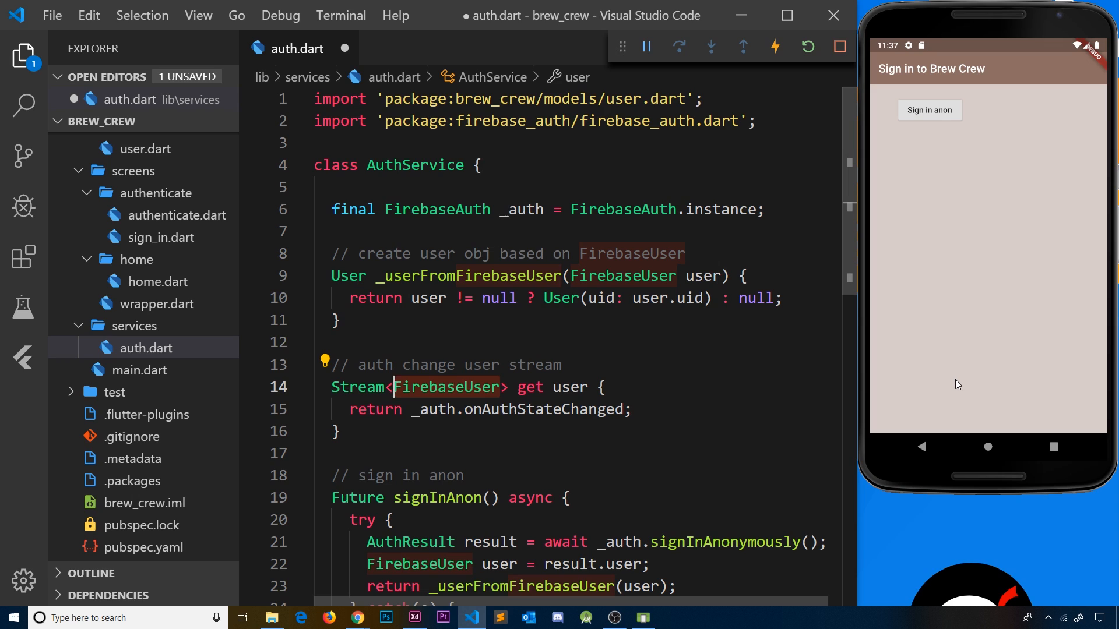
mouse_move(1076, 447)
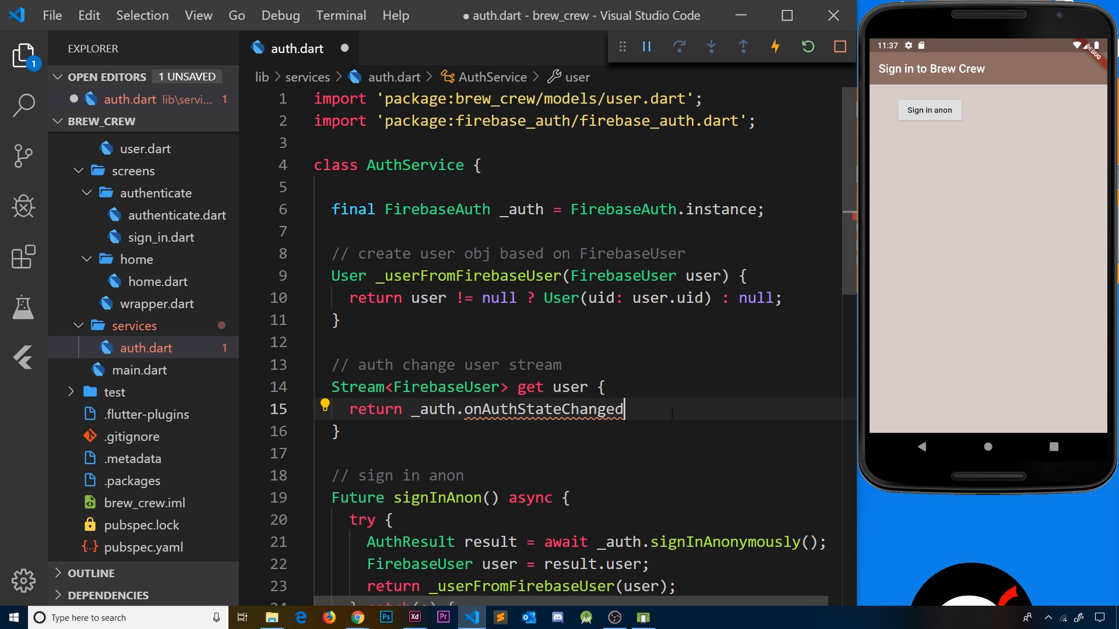
key("Enter")
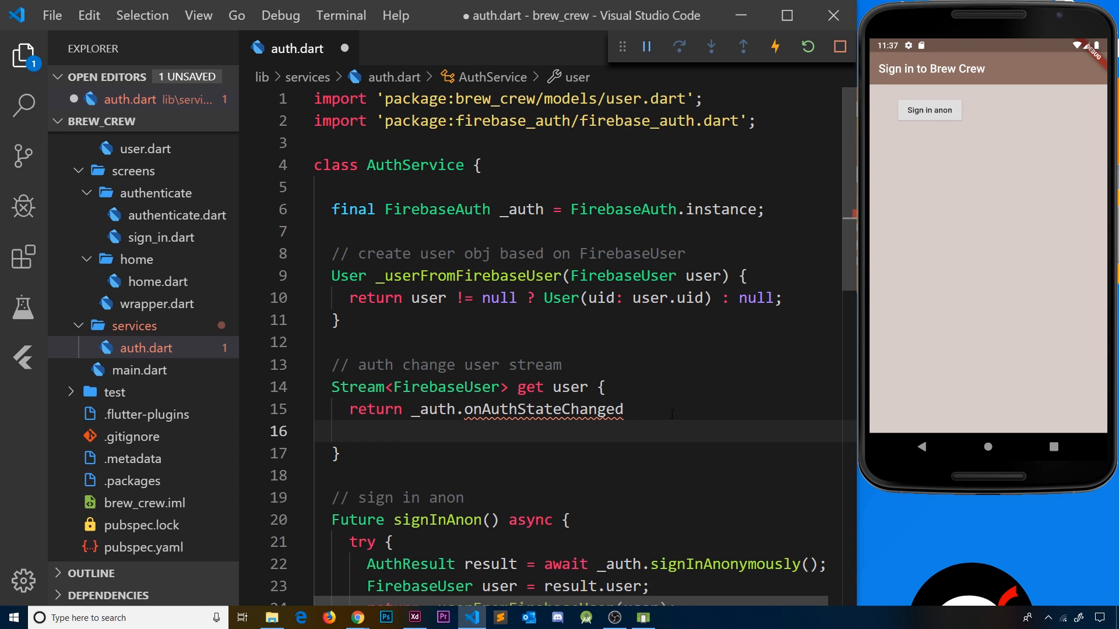
mouse_move(24, 56)
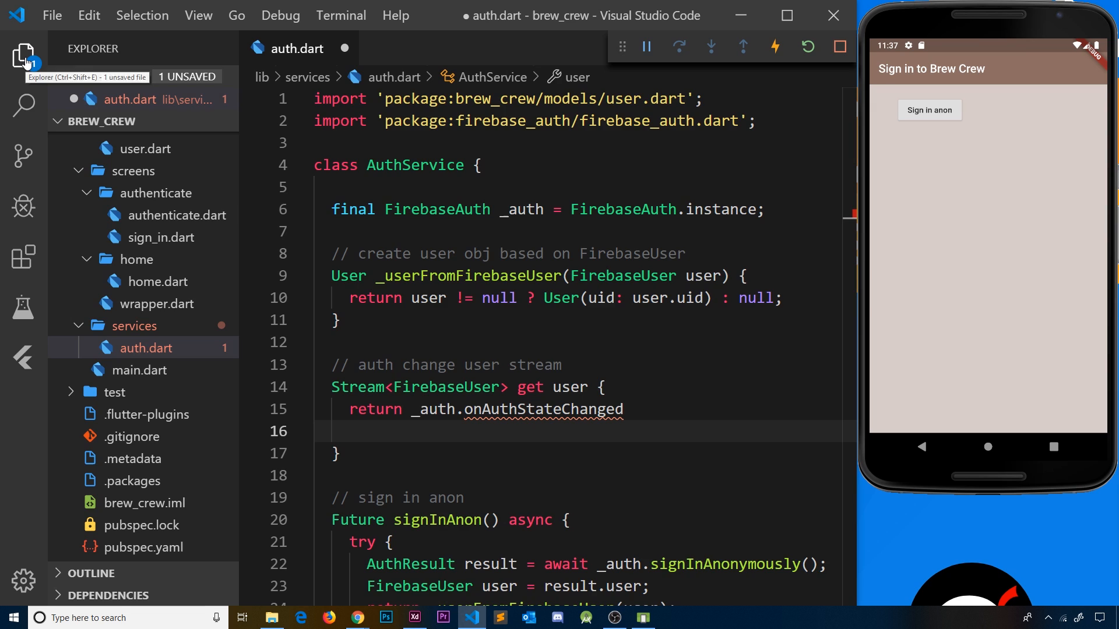
left_click(23, 56)
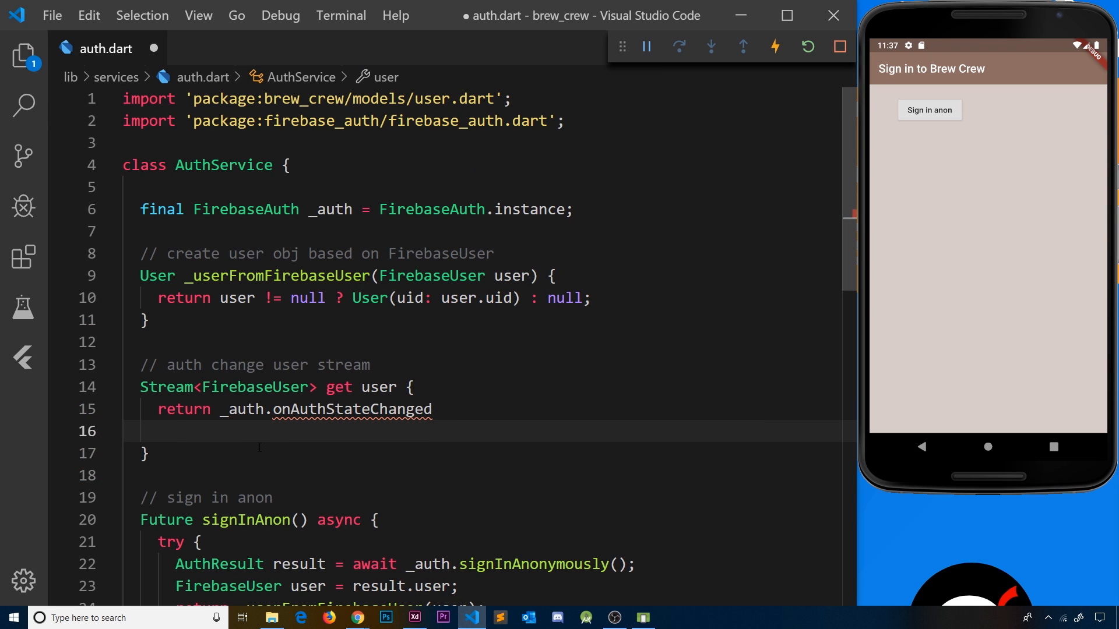
type(".")
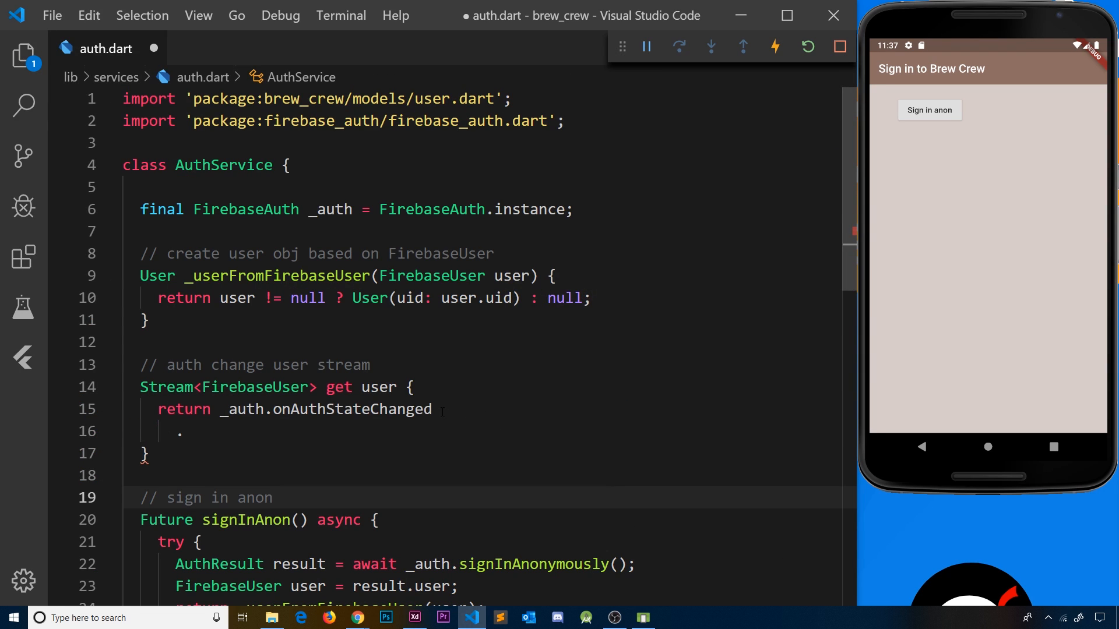
Step: Map onAuthStateChanged with (FirebaseUser user) => _userFromFirebaseUser(user);
double_click(351, 409)
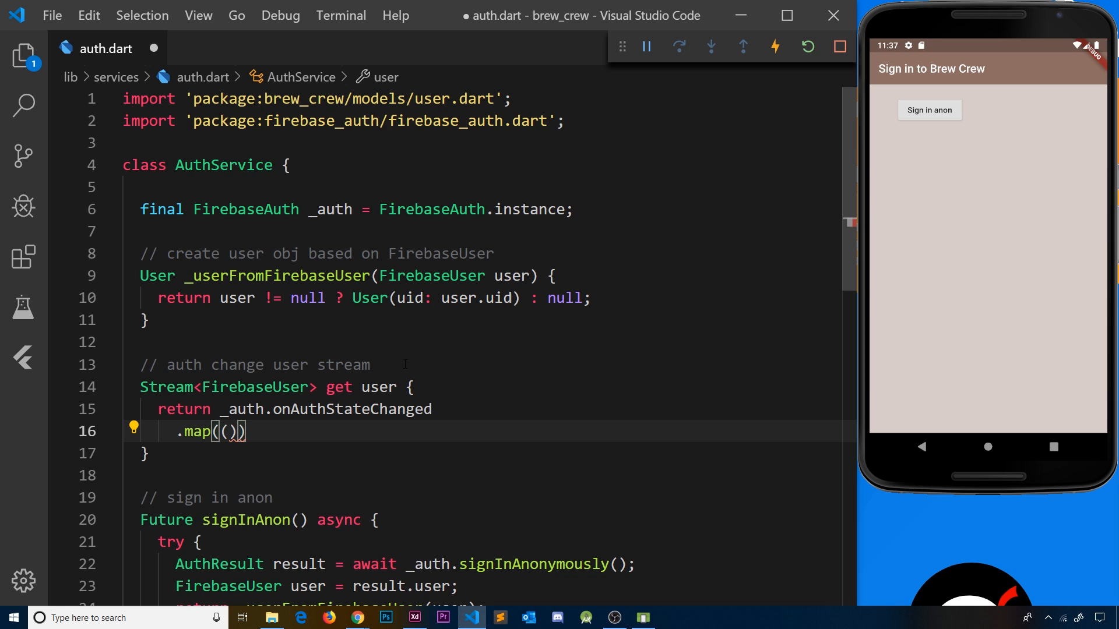
type("FirebaseUser use")
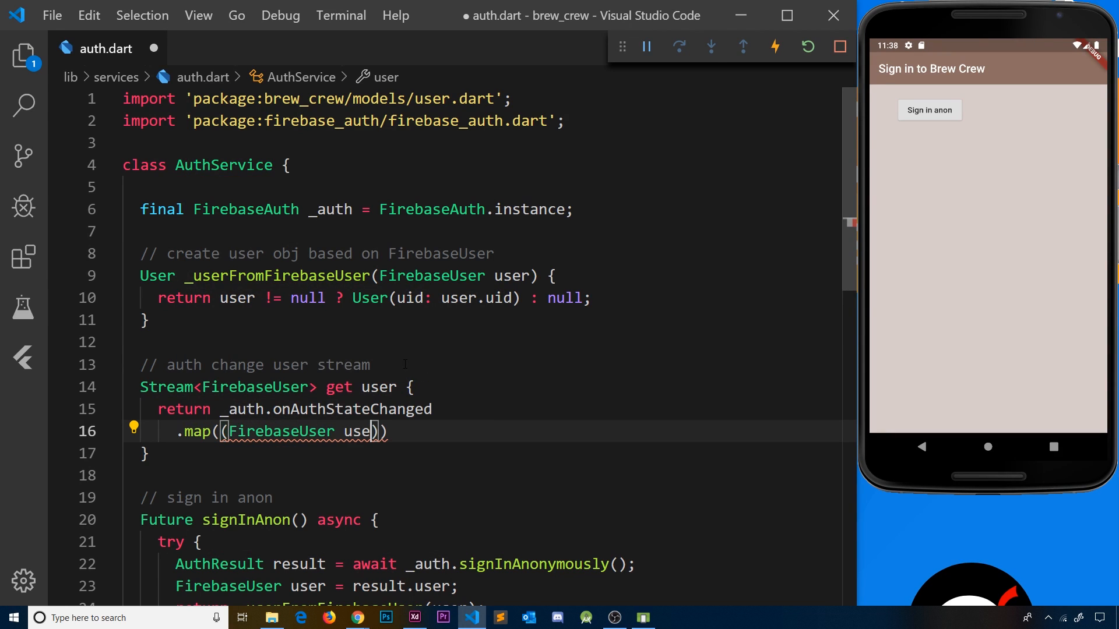
type("r")
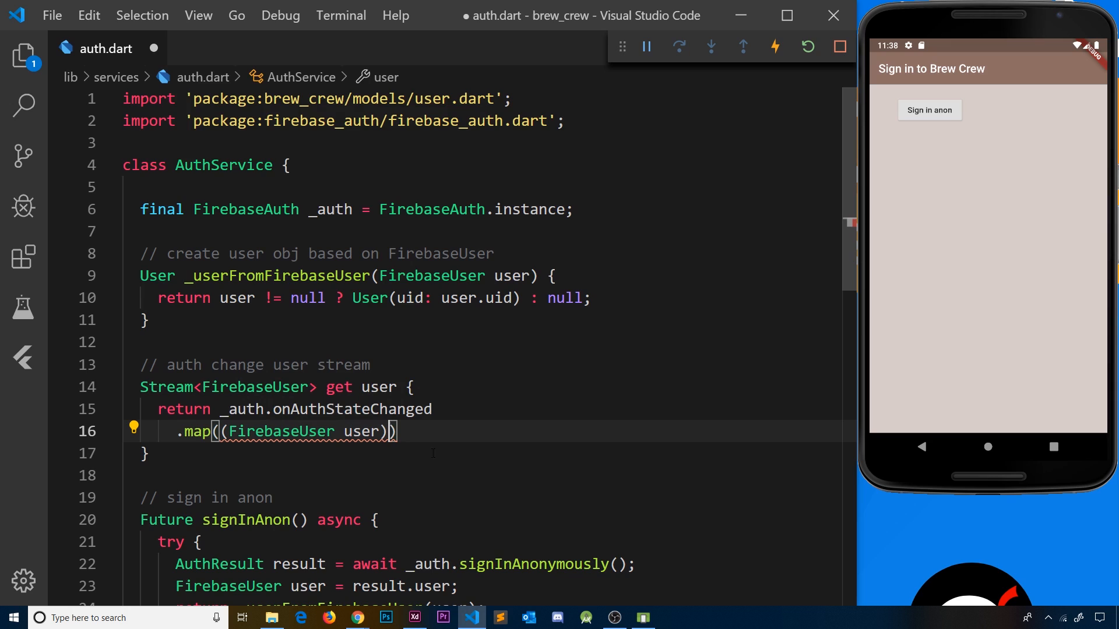
type("=>")
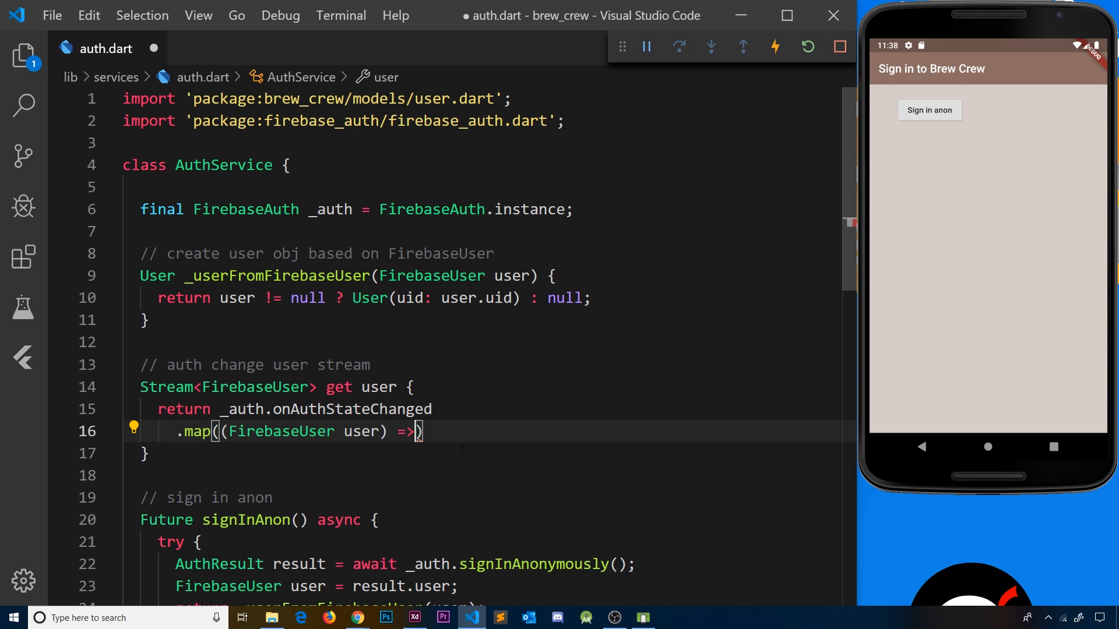
type("_userFROM")
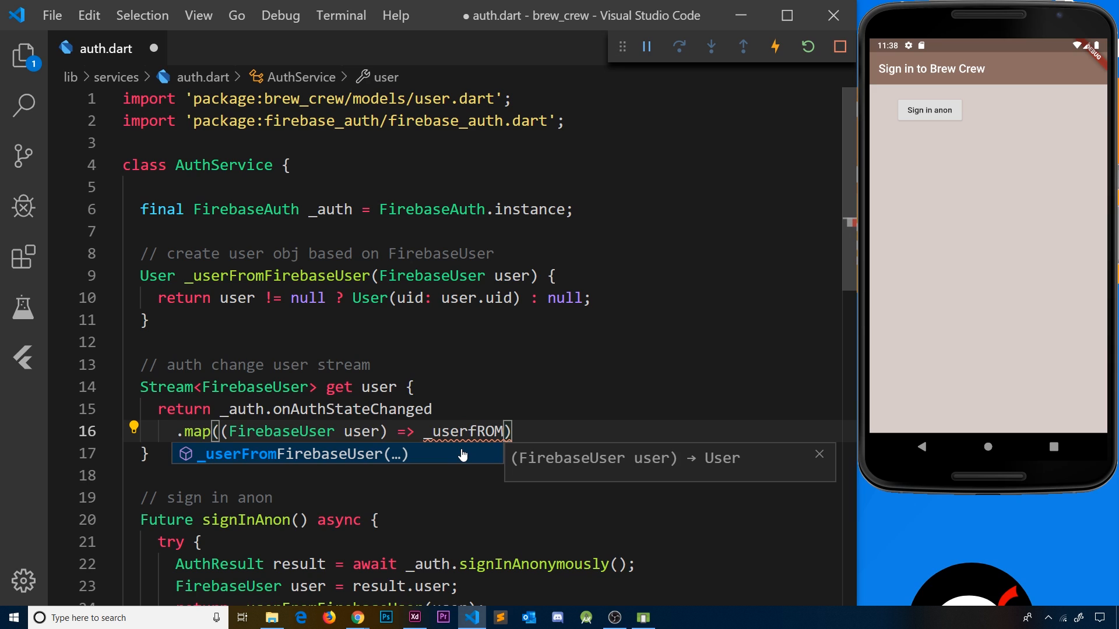
key("Tab")
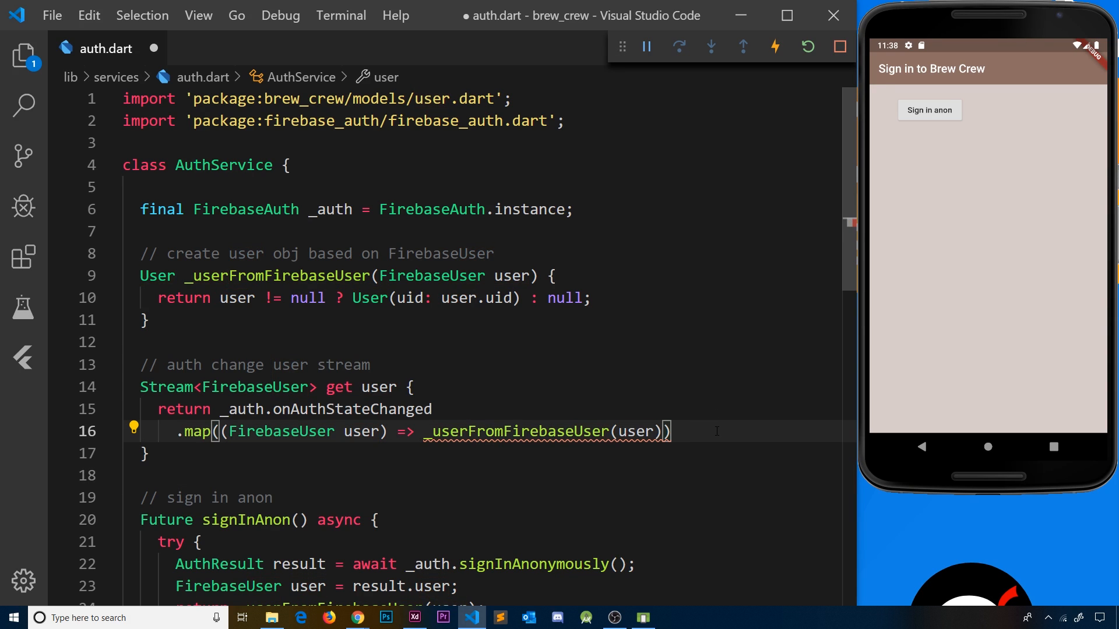
type(";")
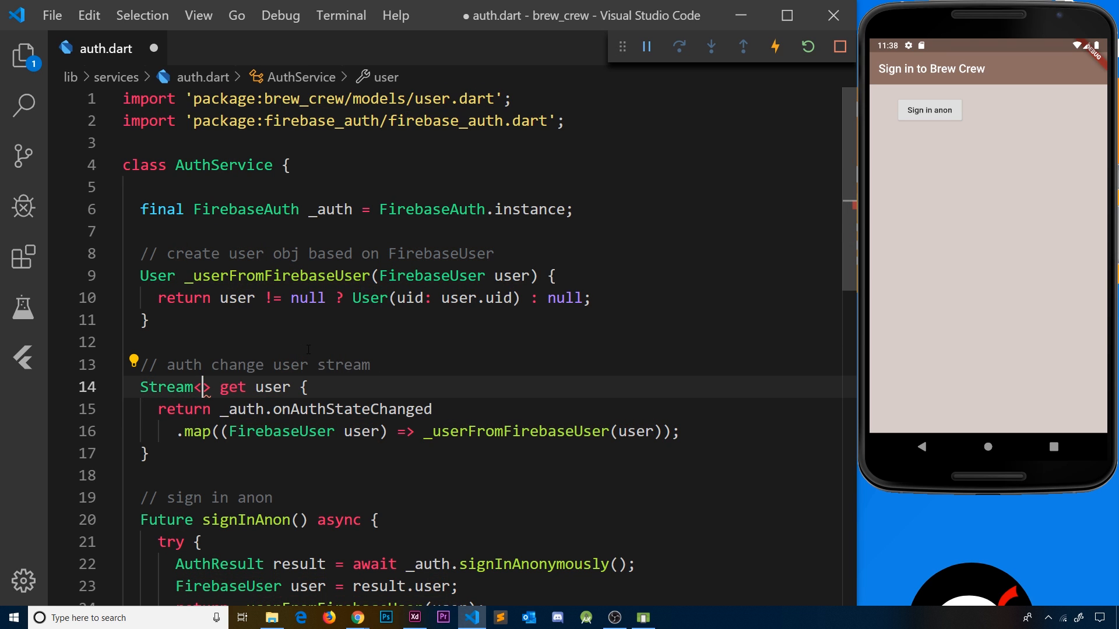
Step: Retype the getter's return type as Stream<User>
type("u")
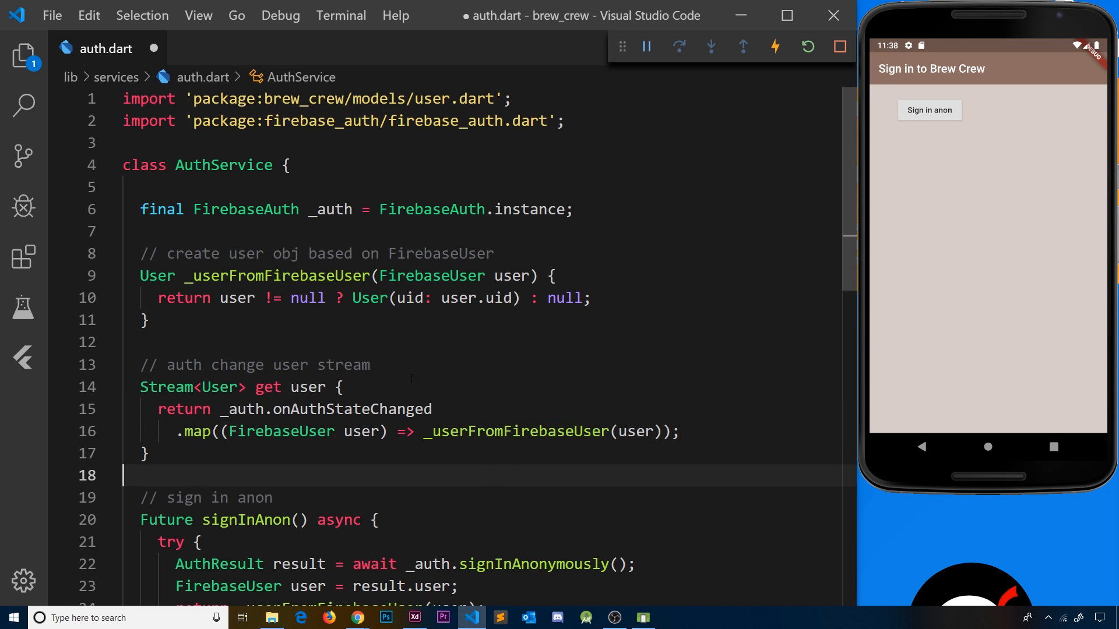
mouse_move(352, 410)
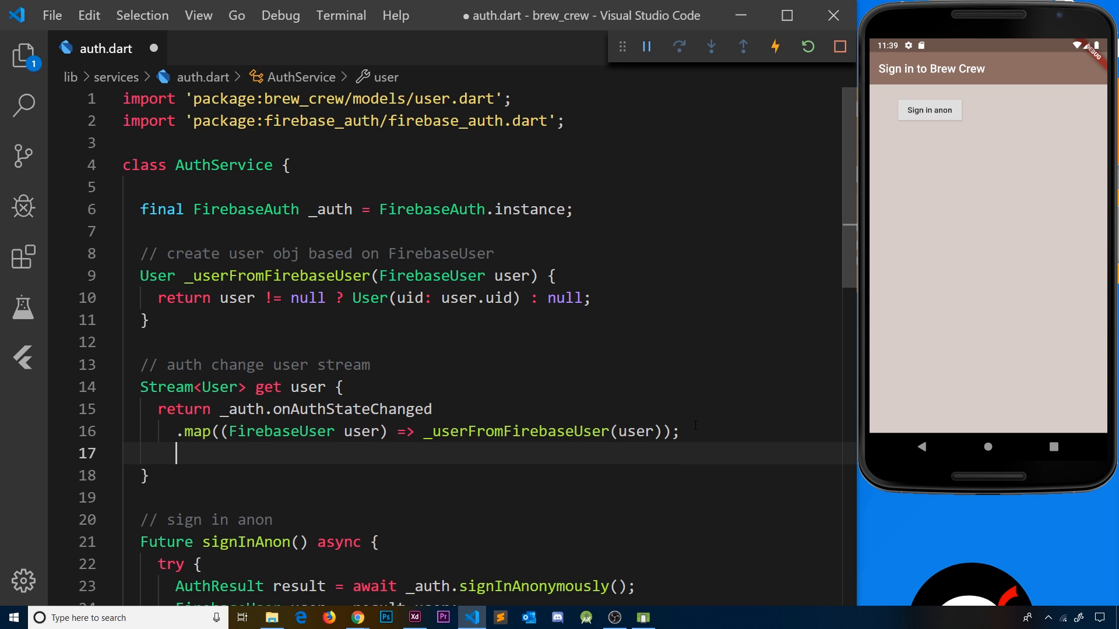
Step: Replace the lambda with the tear-off form .map(_userFromFirebaseUser);
type(".map")
left_click(489, 431)
type("//")
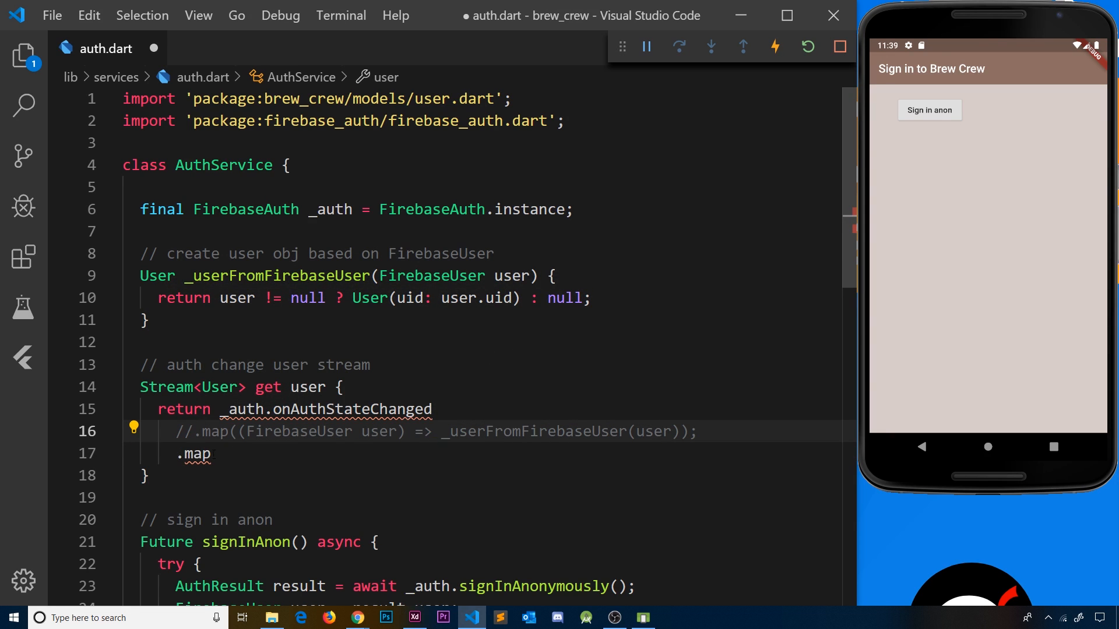
type("()")
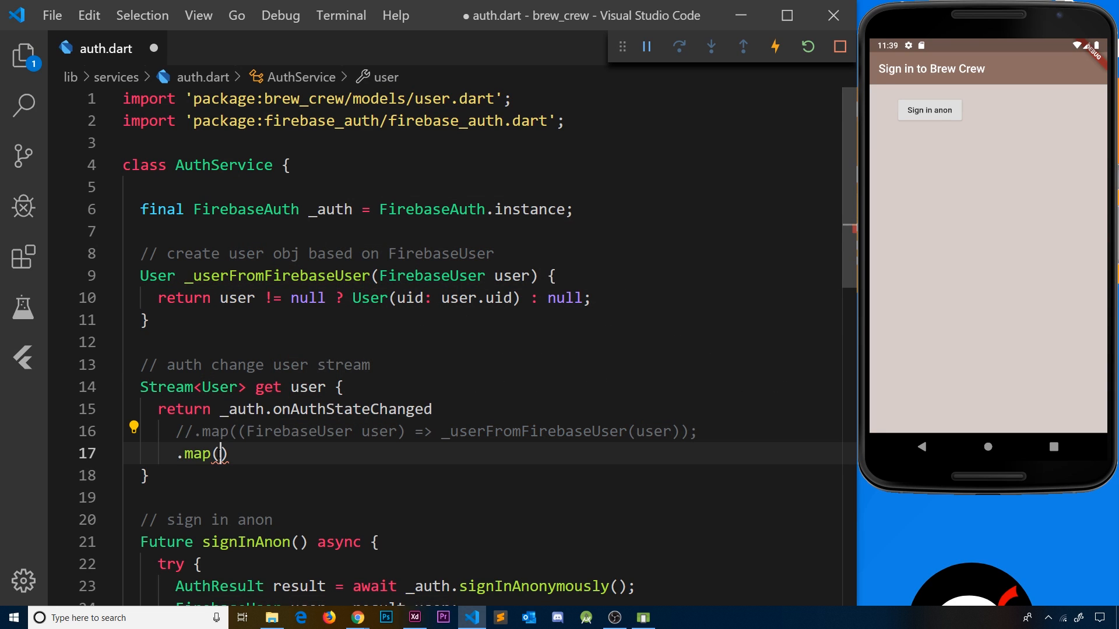
type("_userFromFirebaseUser")
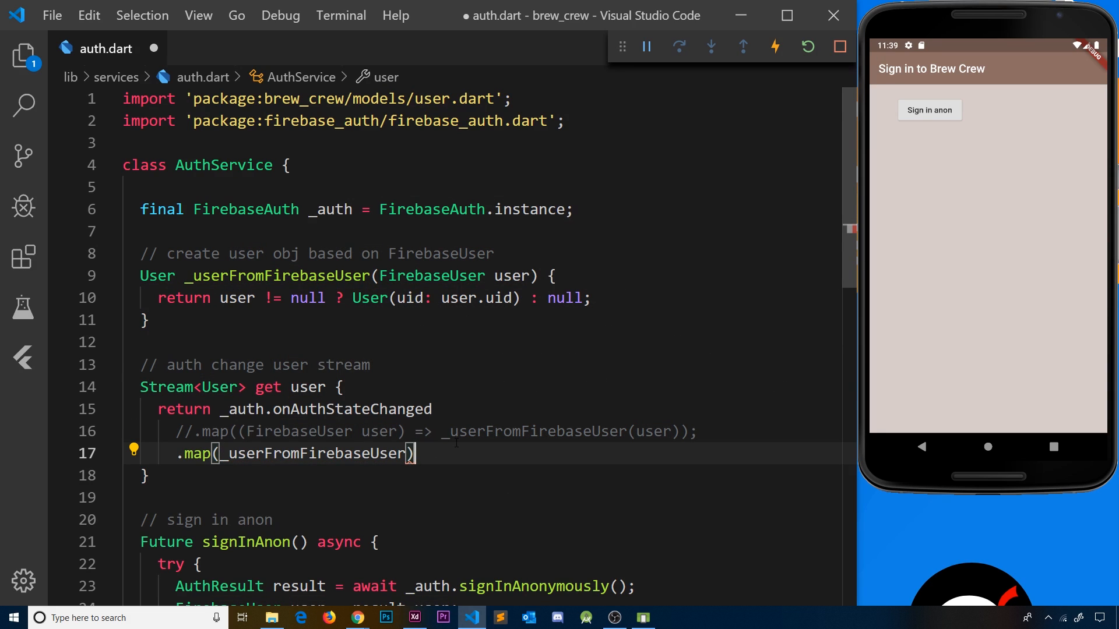
type(";")
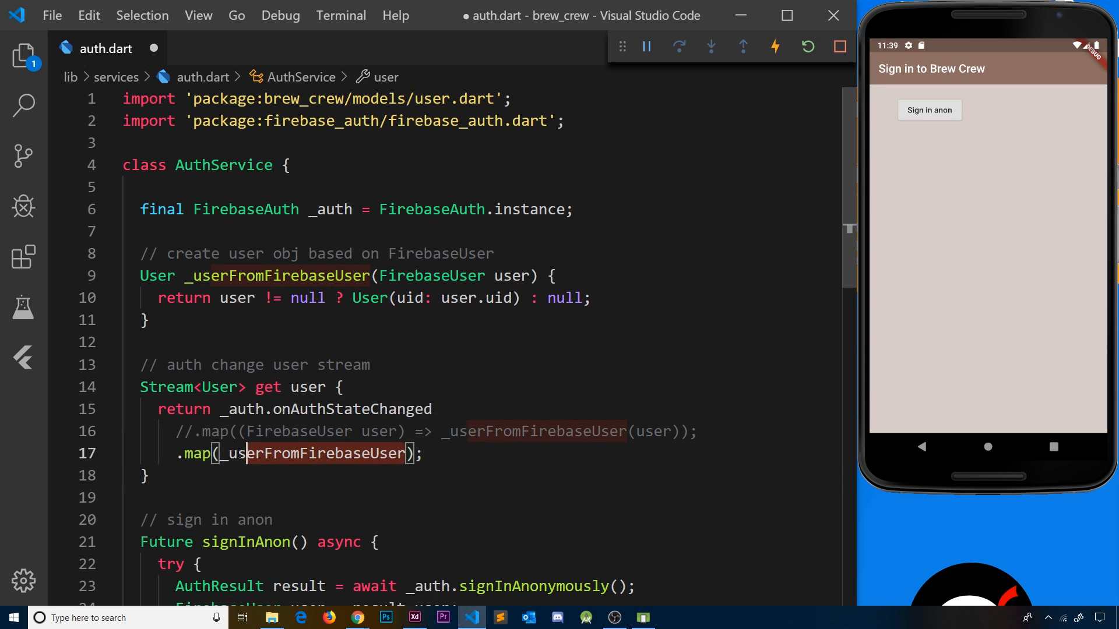
mouse_move(350, 409)
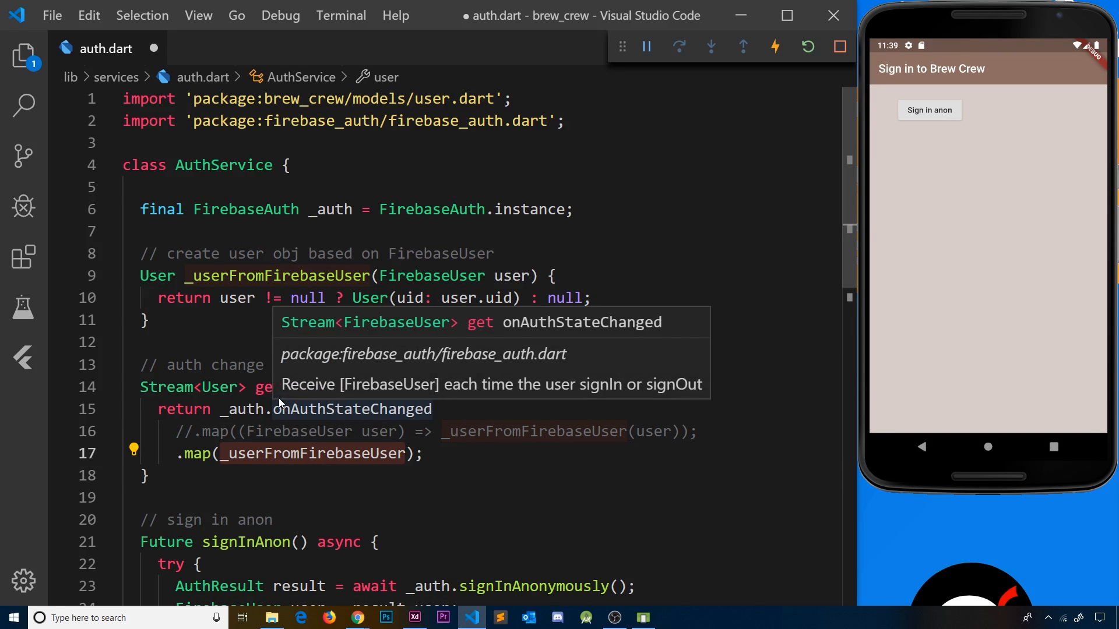